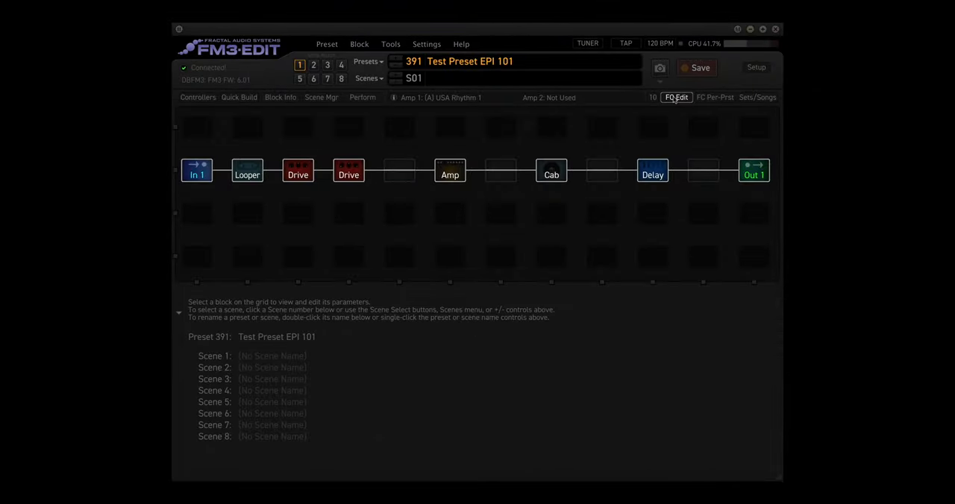
- On the FC Edit page, cycle layout 4 Channels through Views 2, 3 and 1, then select layout 5 Looper
click(675, 97)
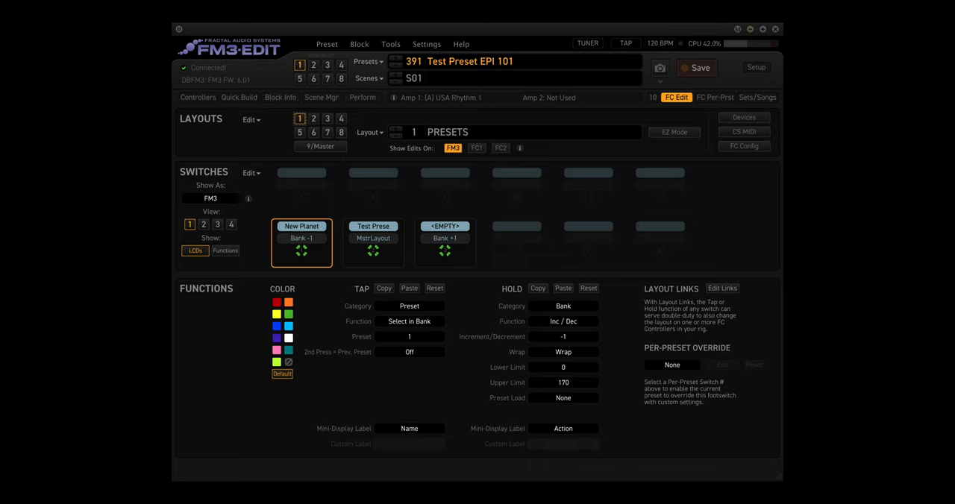
click(341, 118)
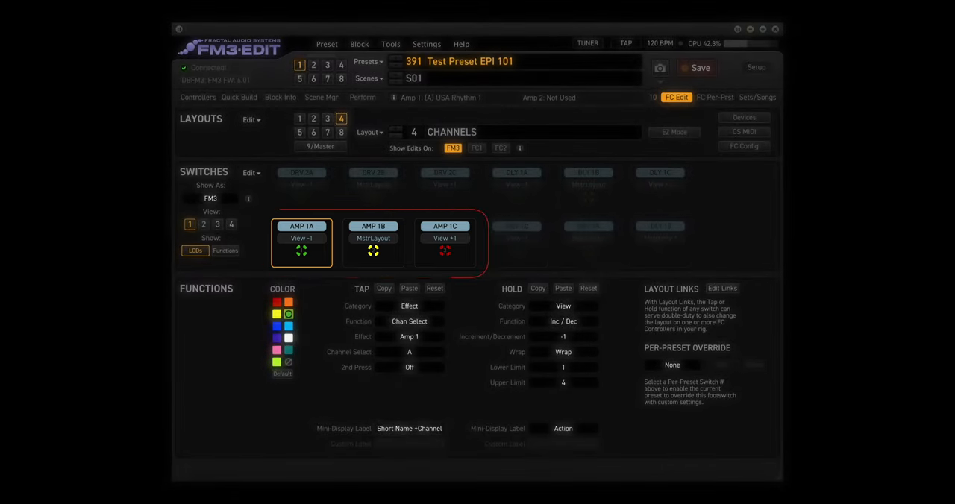
click(203, 225)
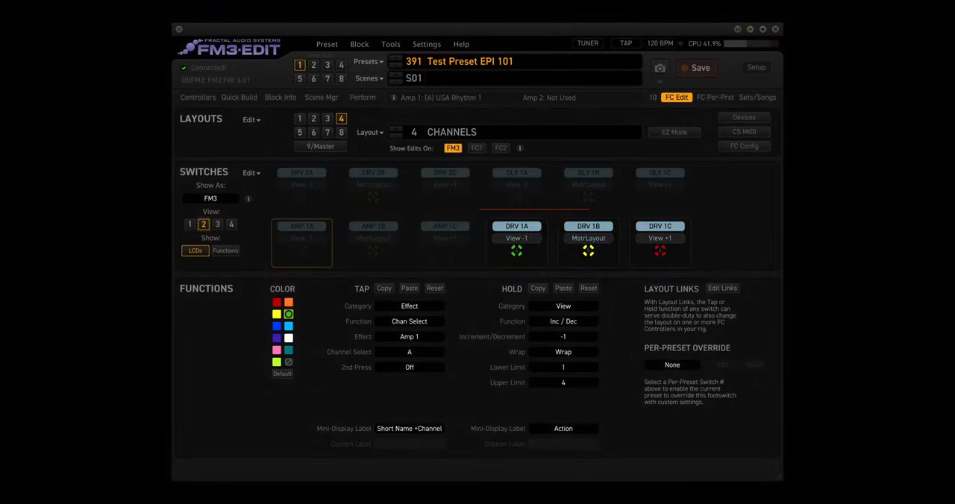
click(218, 225)
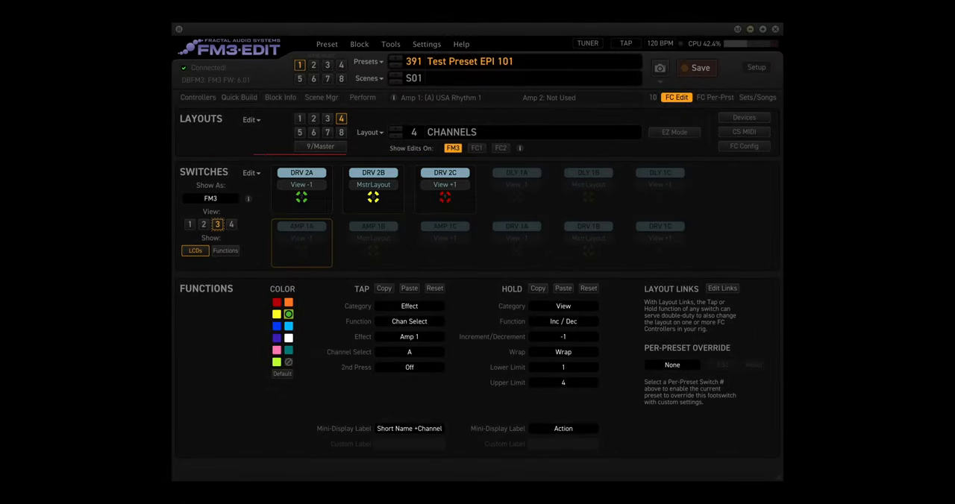
click(231, 224)
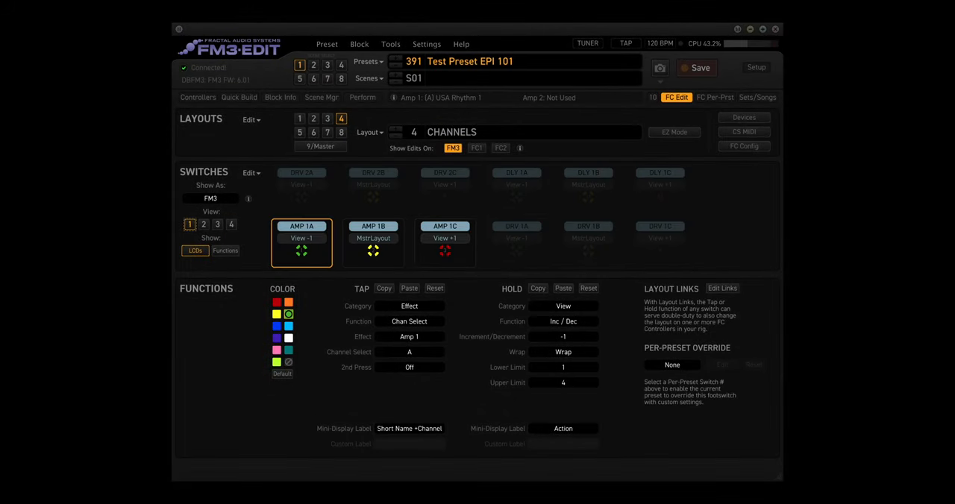
click(300, 132)
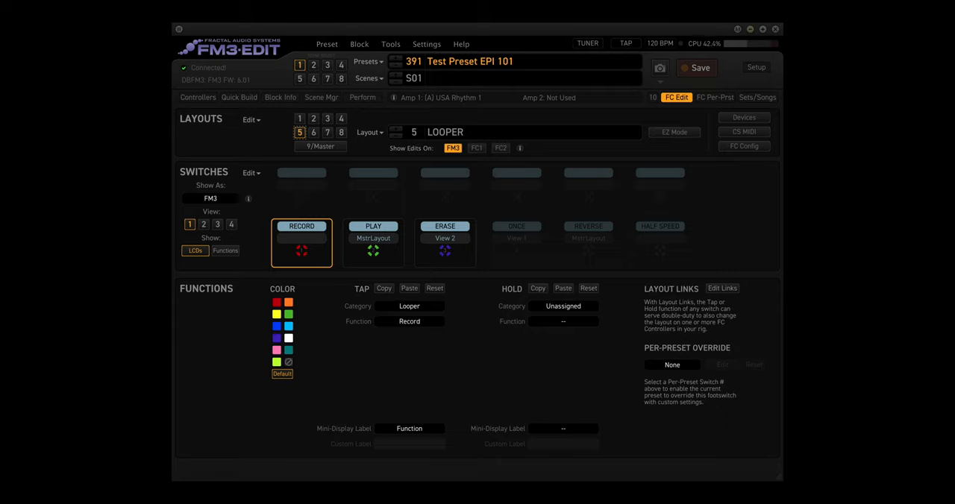
- Show the Looper's View 2 (once, reverse, half speed), then select layout 6 Per-Preset
click(203, 224)
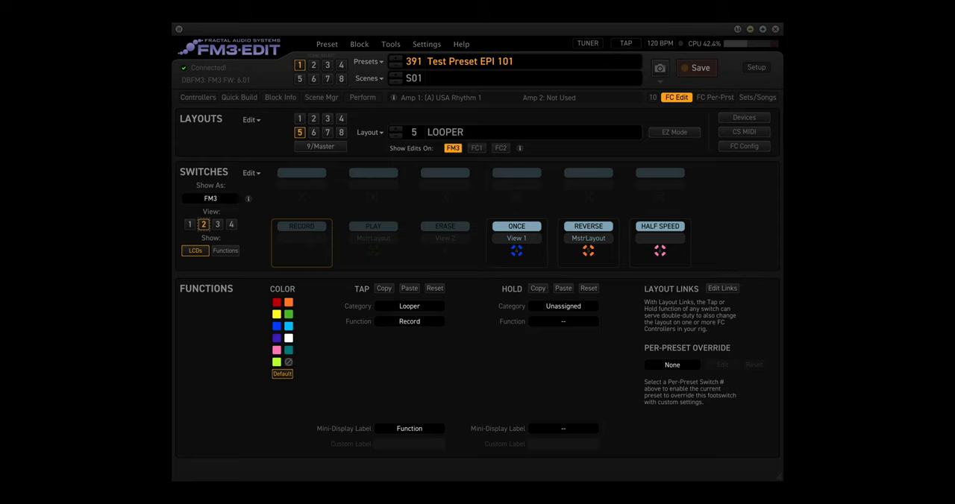
click(314, 132)
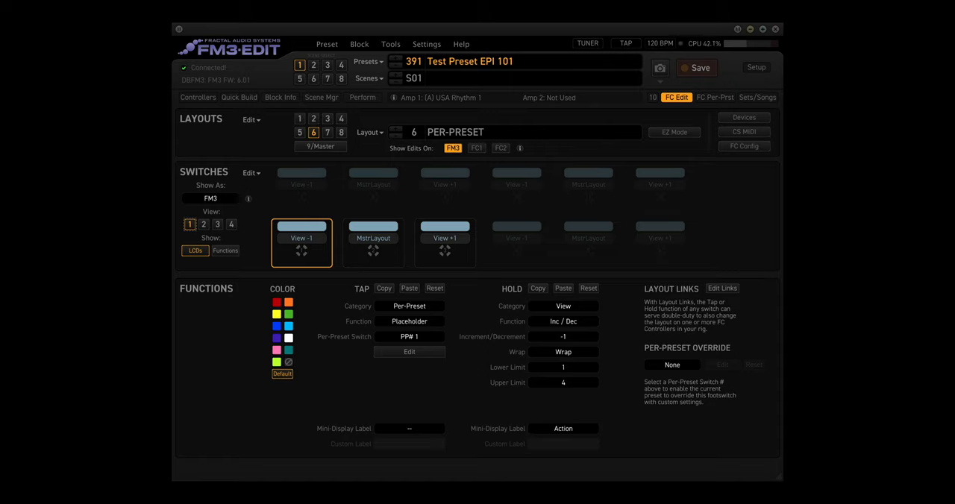
- Select layout 7 Perform, showing Preset -1, HOME and Preset +1
click(327, 132)
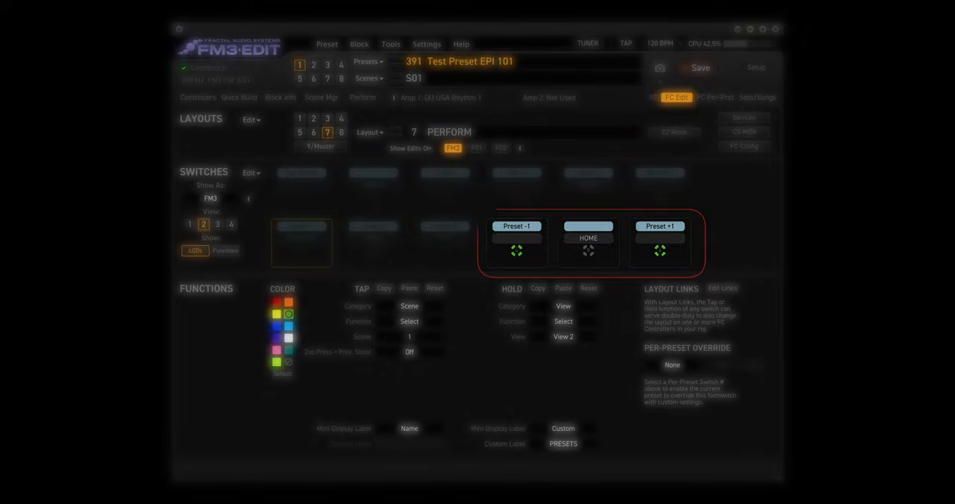
- Show Perform's View 3 and View 1, then select layout 8 Utilities
click(217, 224)
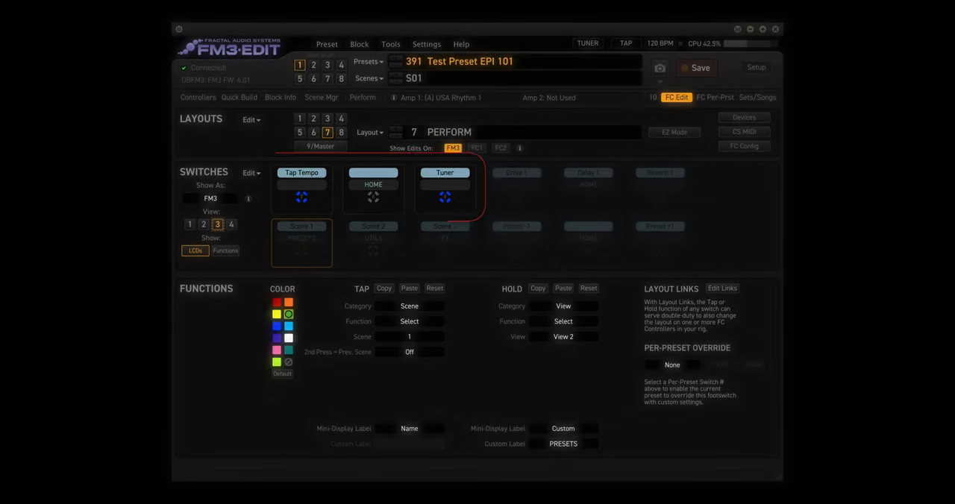
click(231, 225)
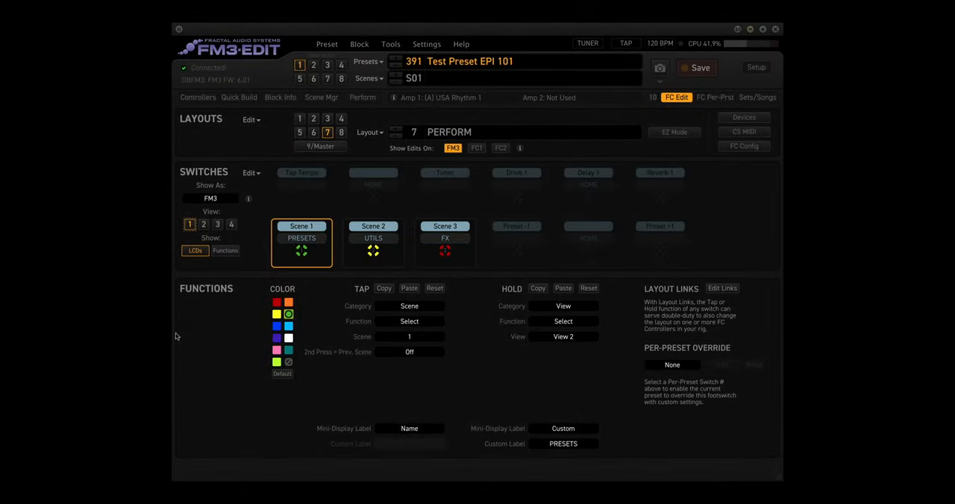
click(341, 132)
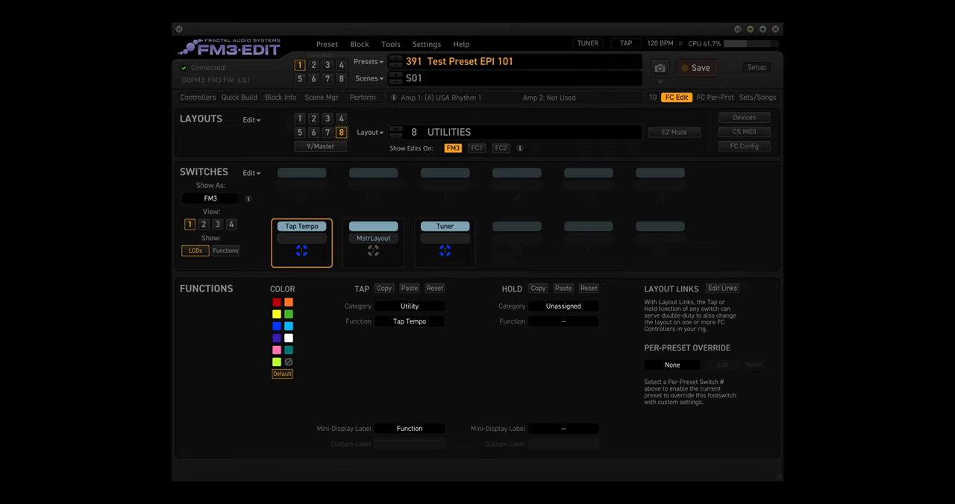
- Select layout 9 Master and review its View 3 with the Perform and Utilities switches
click(320, 147)
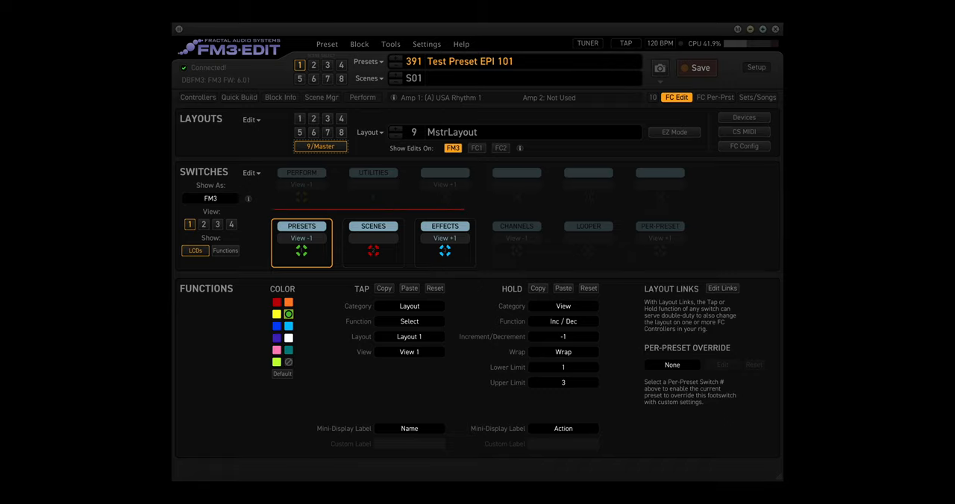
click(217, 224)
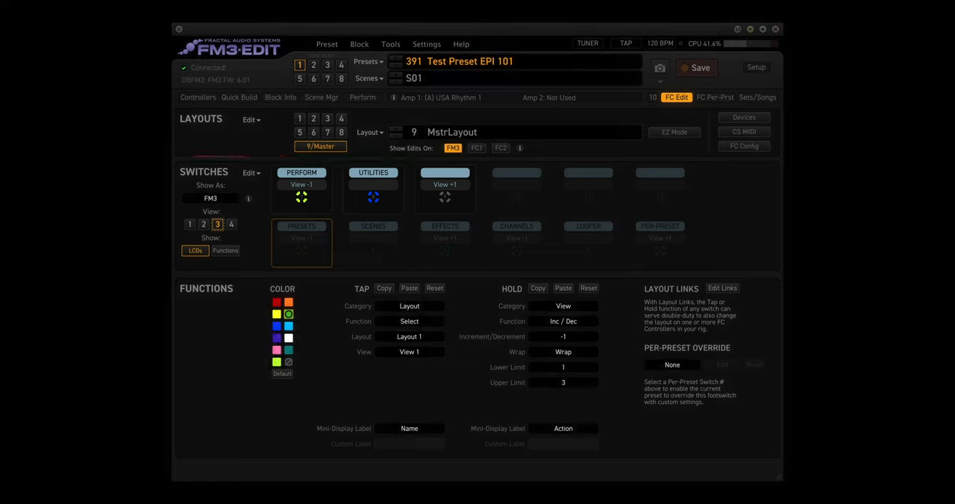
click(190, 225)
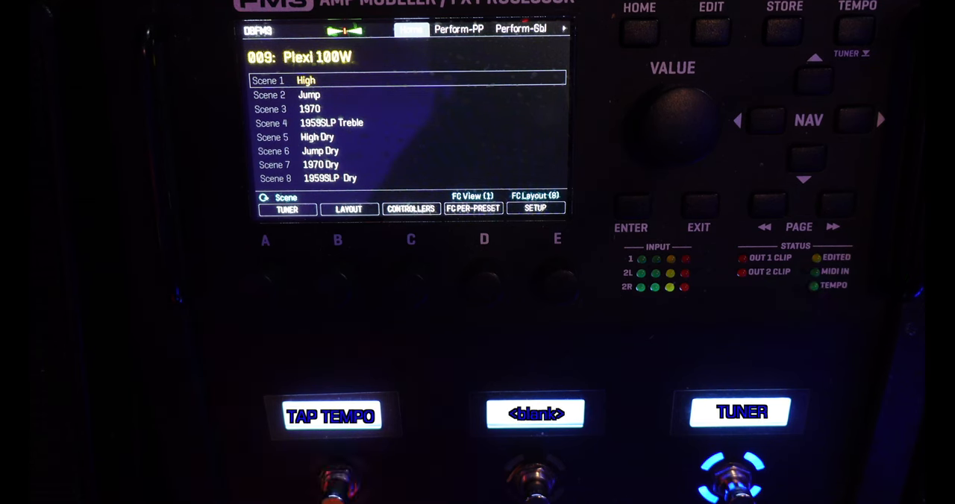
- Press the TAP TEMPO footswitch on the FM3 in FC layout 8
click(331, 417)
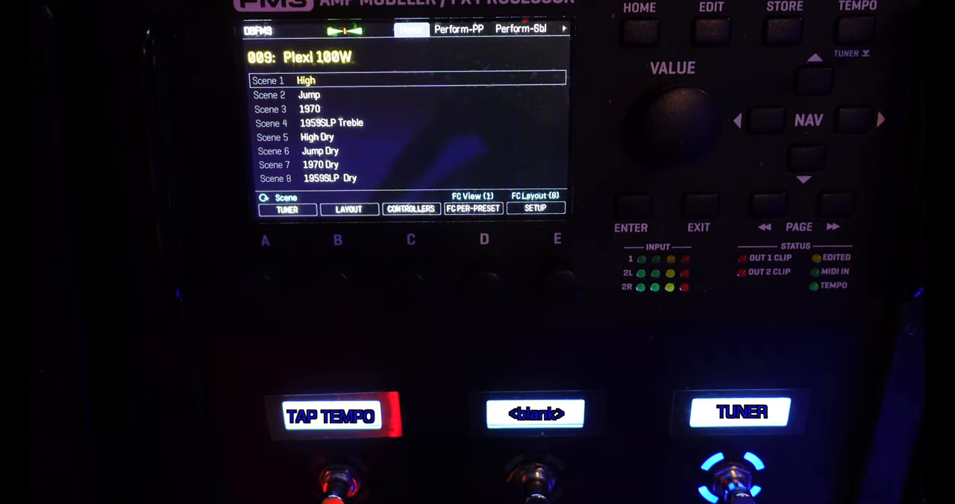